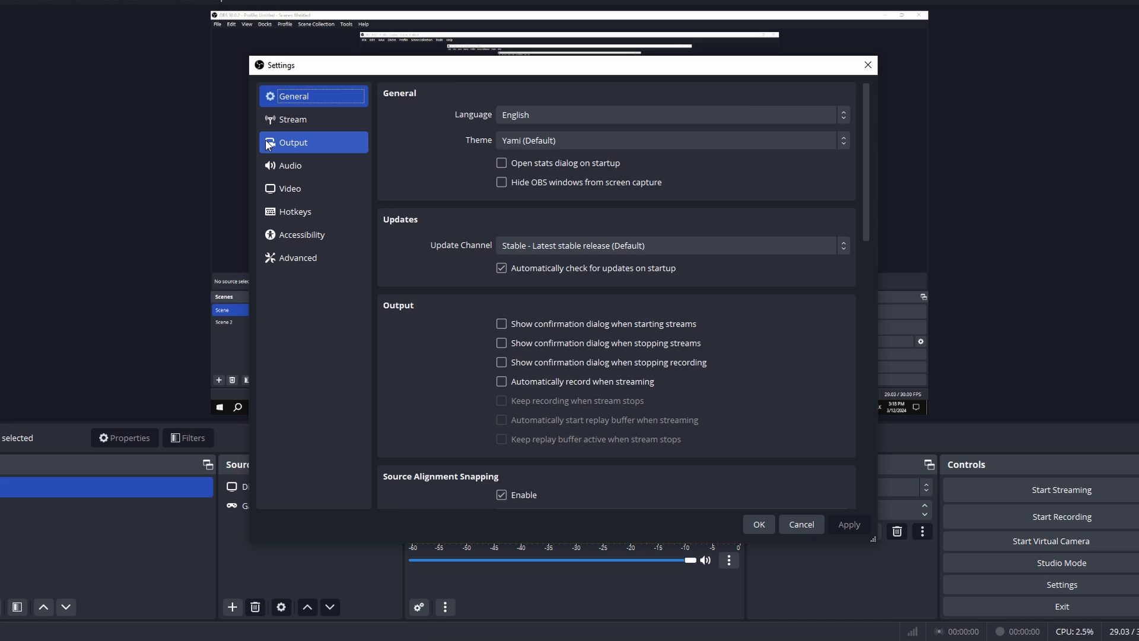
In the Output settings, change Output Mode from Simple to Advanced.
click(293, 143)
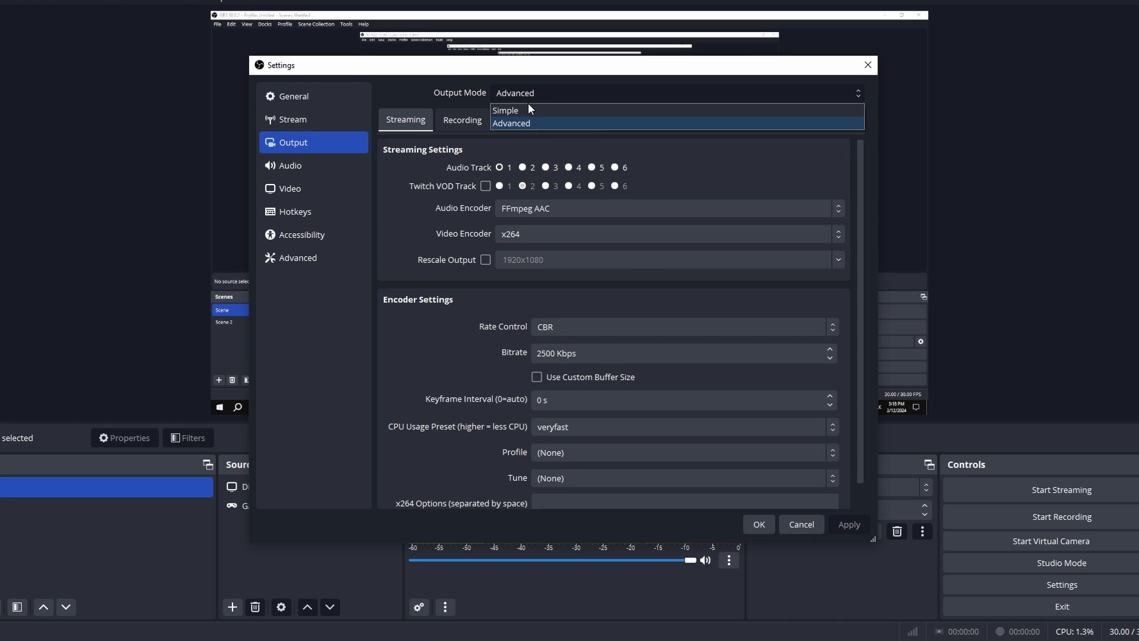
click(462, 119)
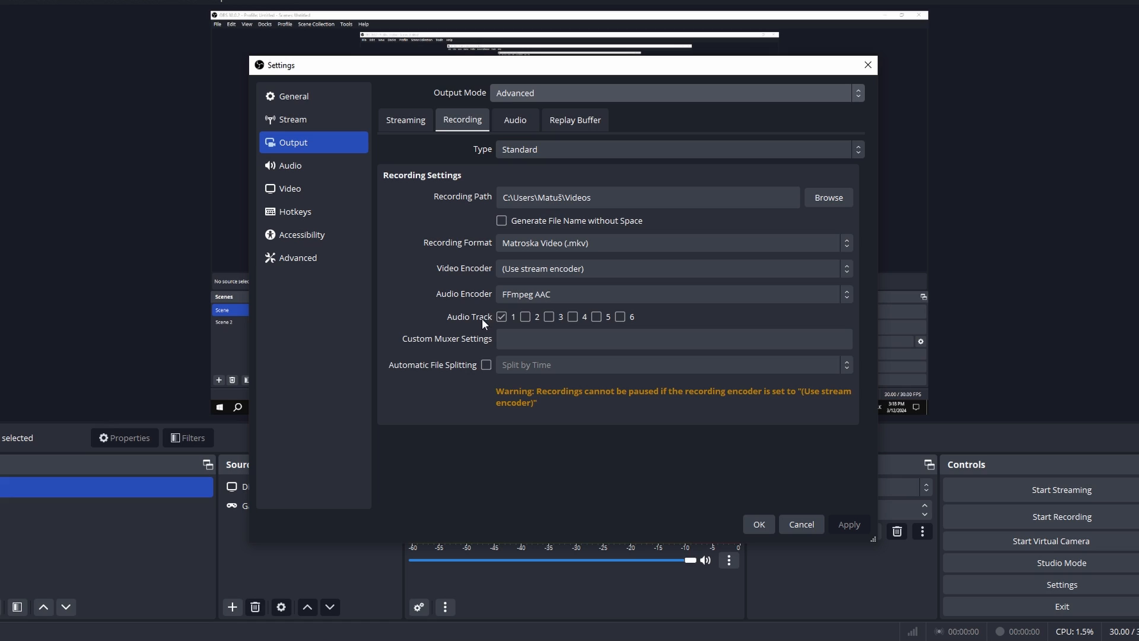
Enable recording audio tracks 1–4, confirm, and open Mic/Aux's Advanced Audio Properties.
click(502, 316)
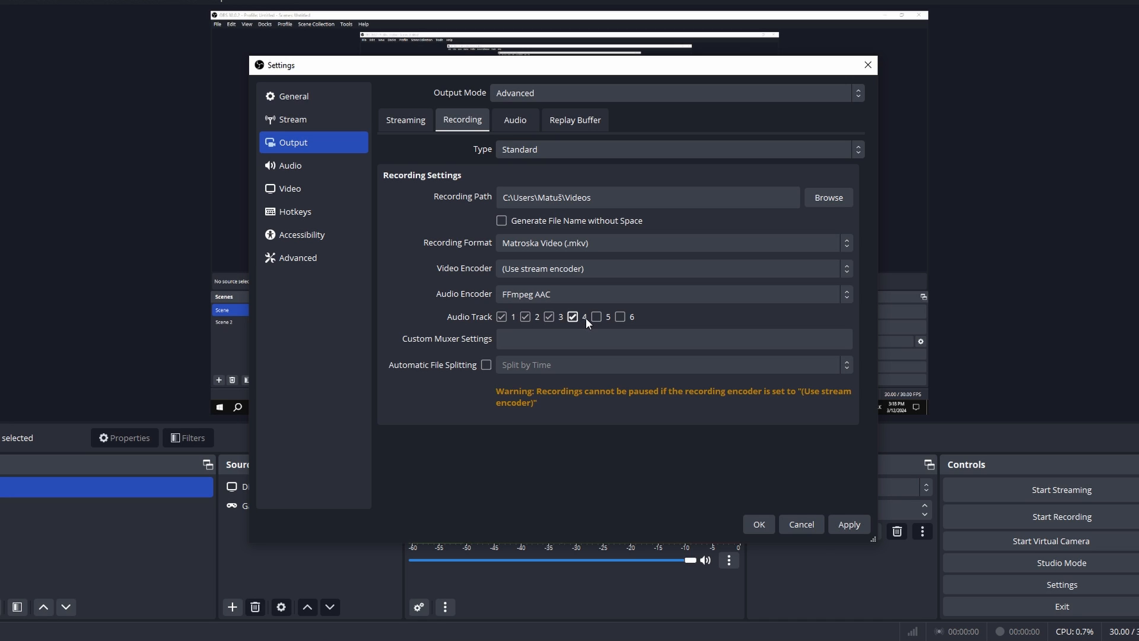
click(547, 316)
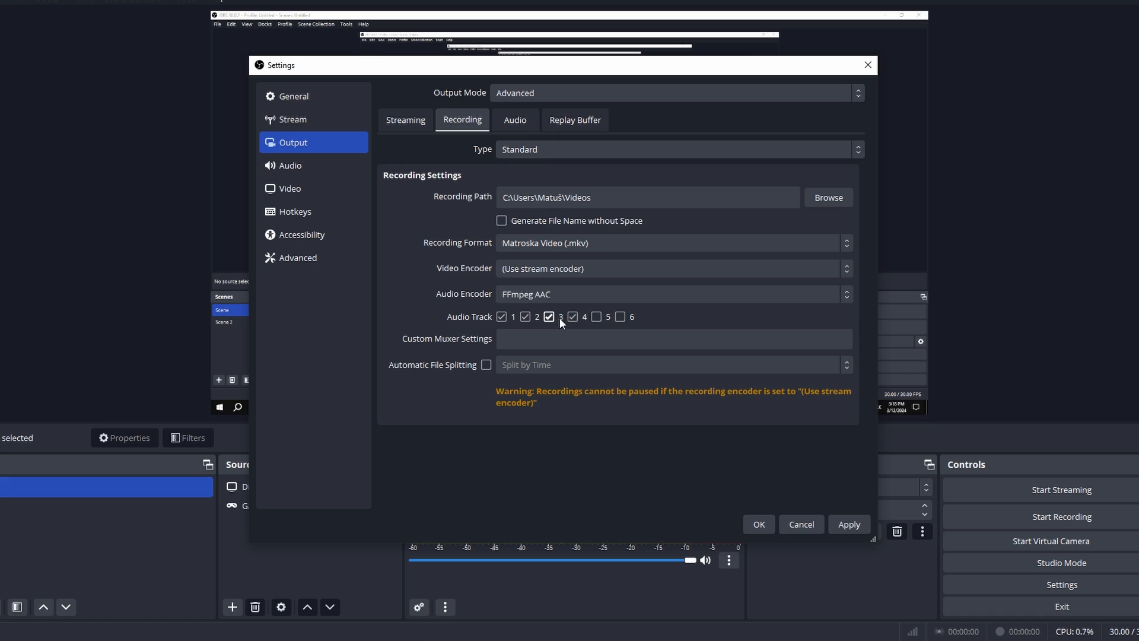
click(549, 317)
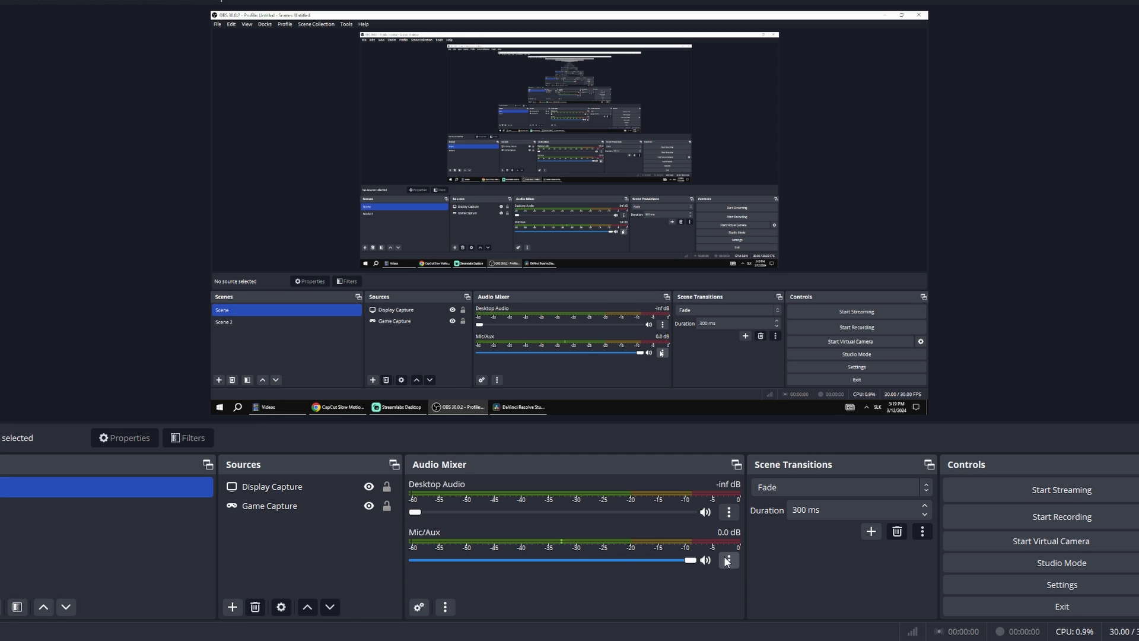
click(728, 560)
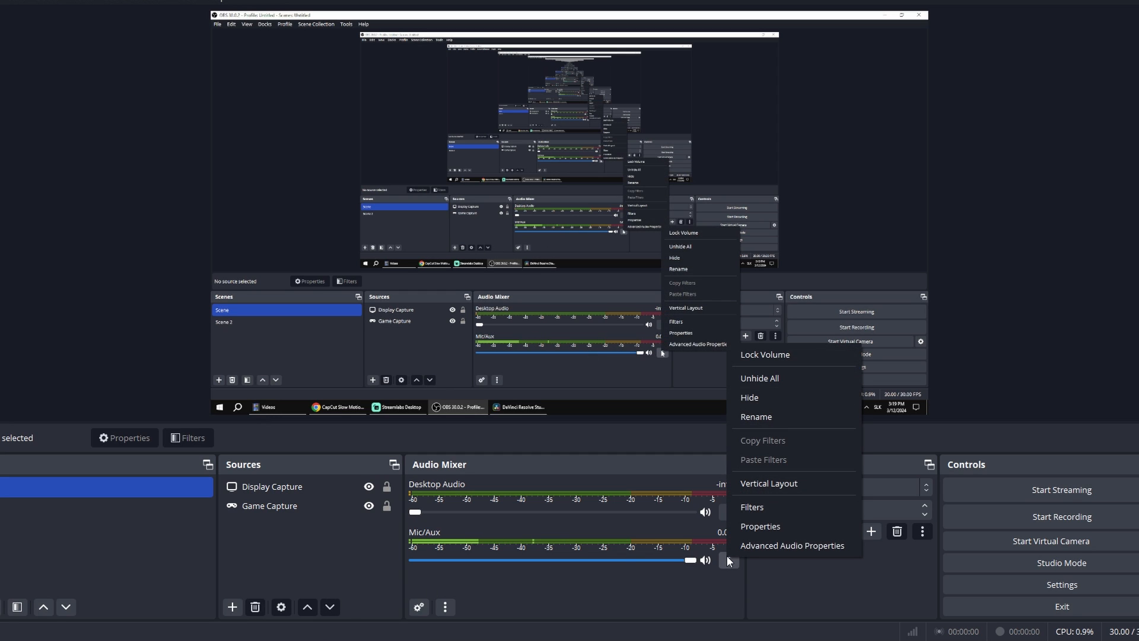
click(791, 545)
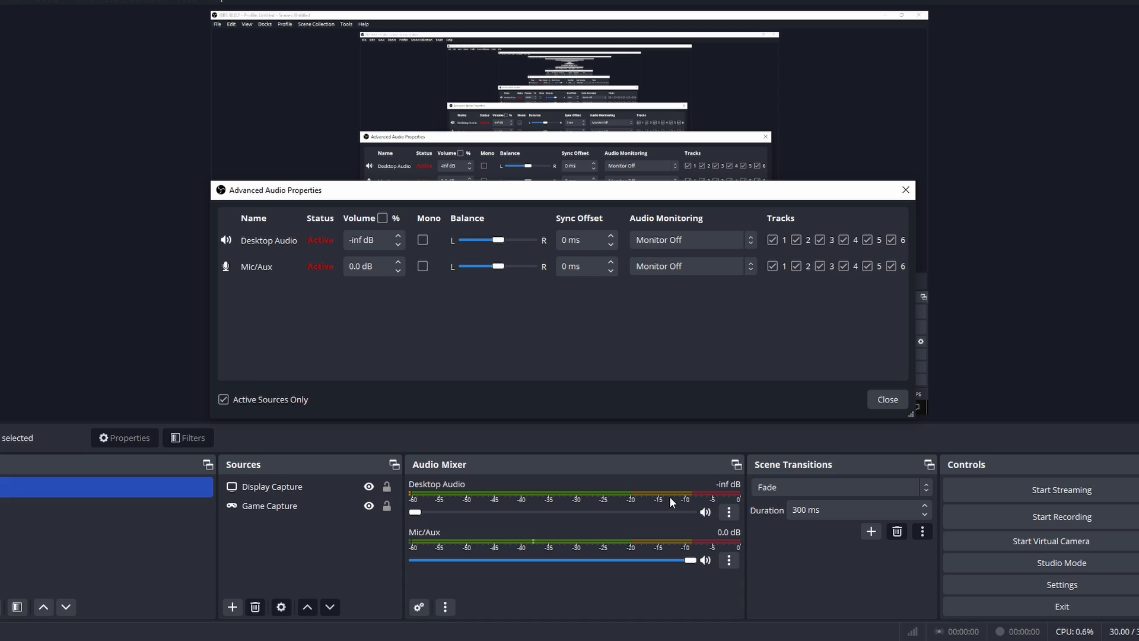
mouse_move(851, 323)
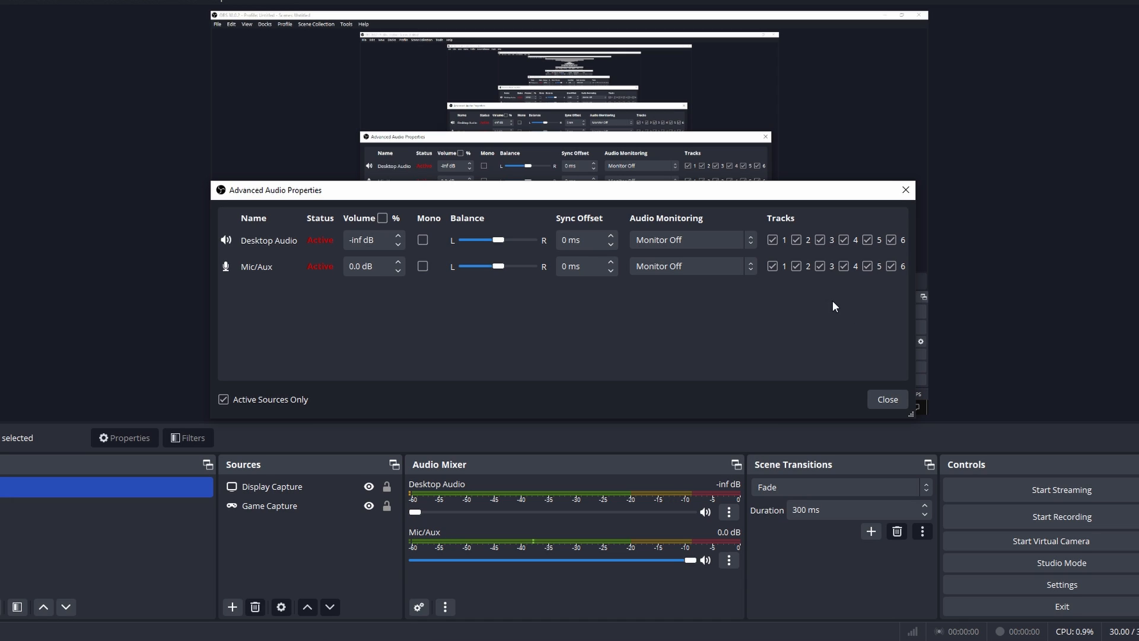
In Advanced Audio Properties, restrict Desktop Audio to Track 1 and Mic/Aux to Track 2, then close.
click(775, 266)
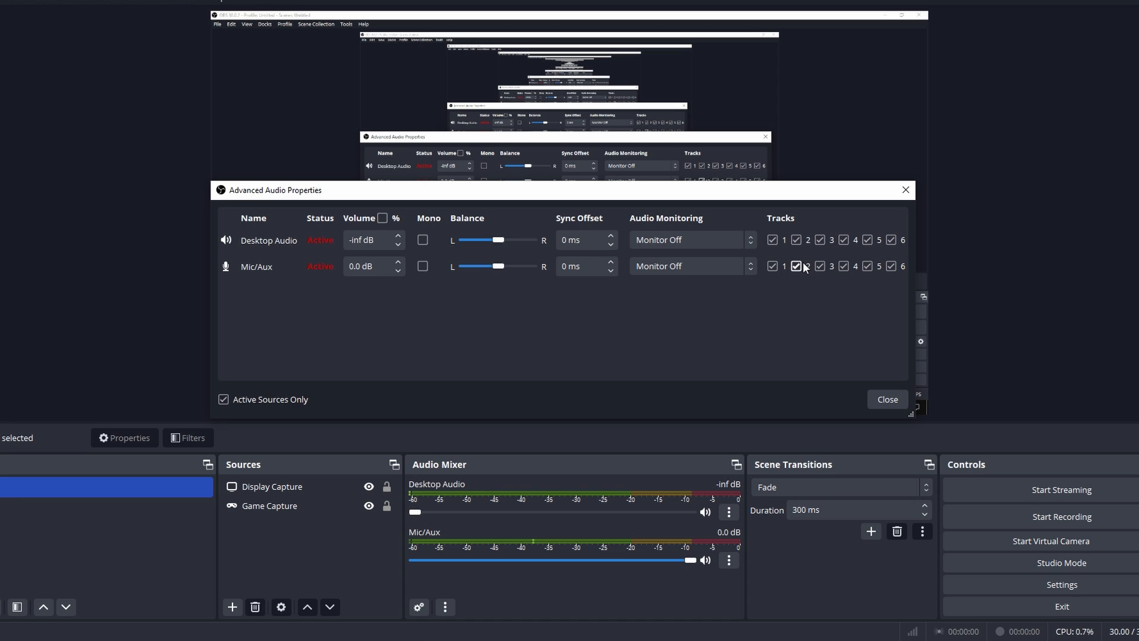
click(773, 266)
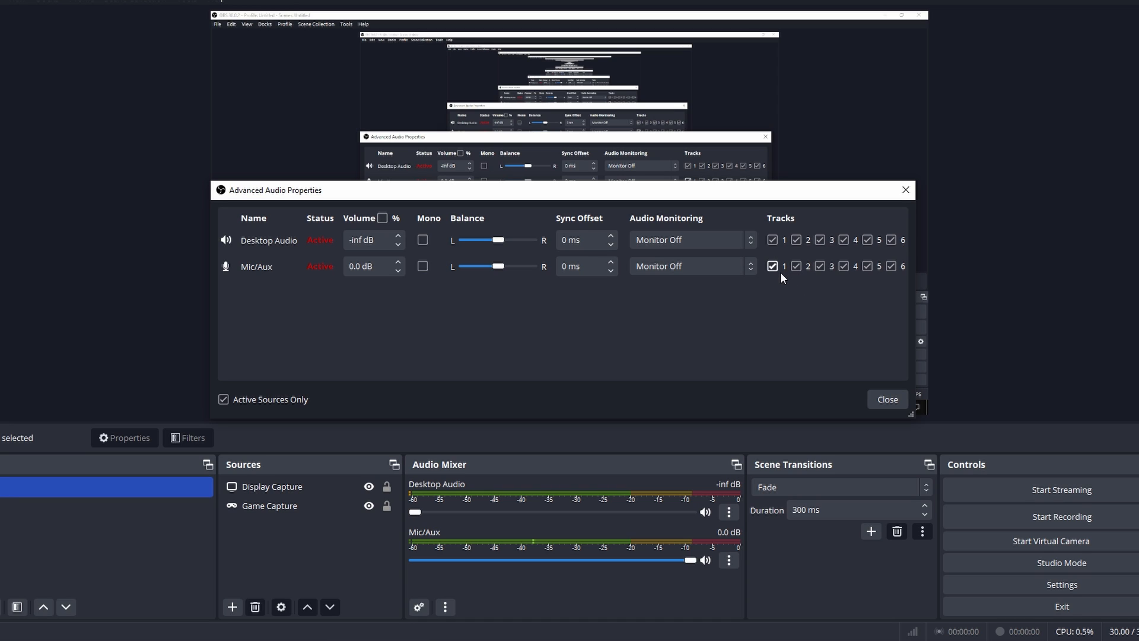
click(773, 266)
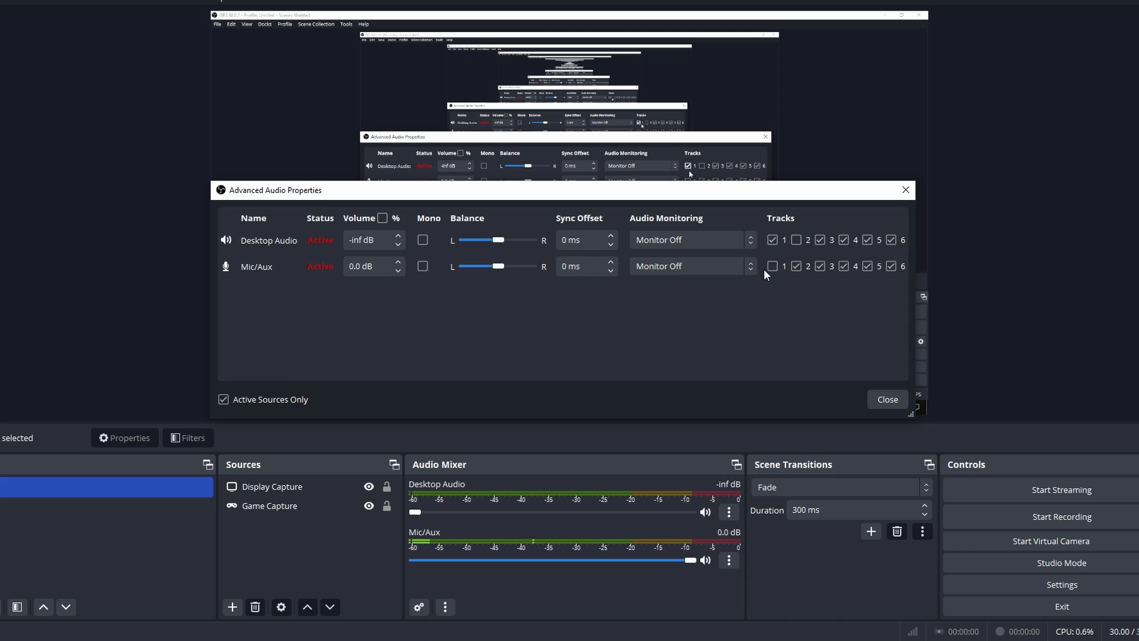
click(773, 266)
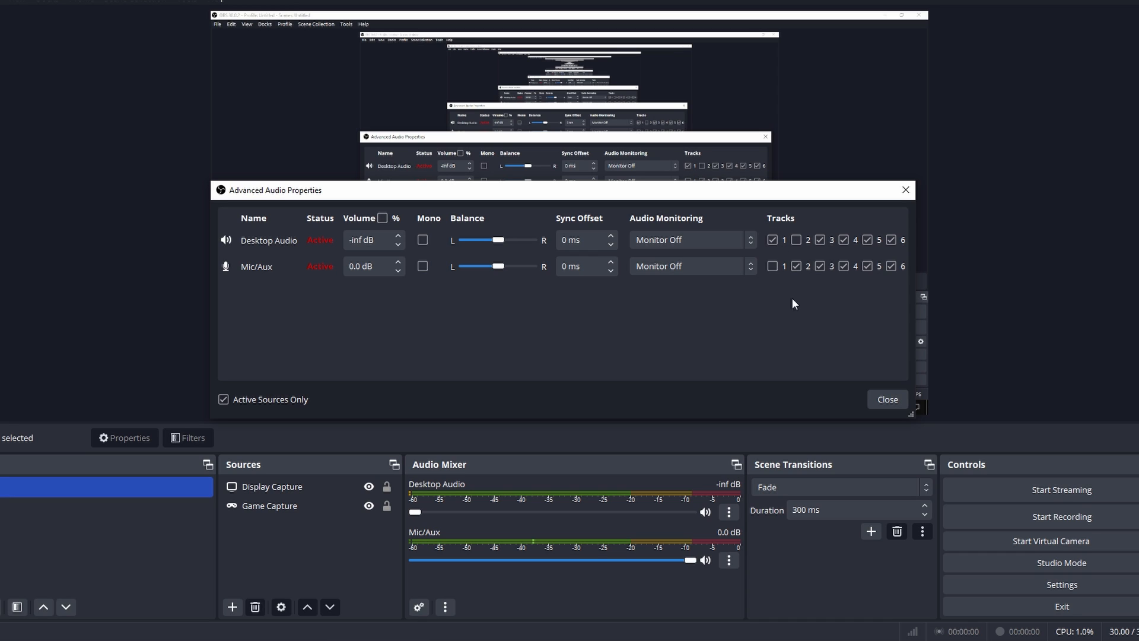
click(844, 239)
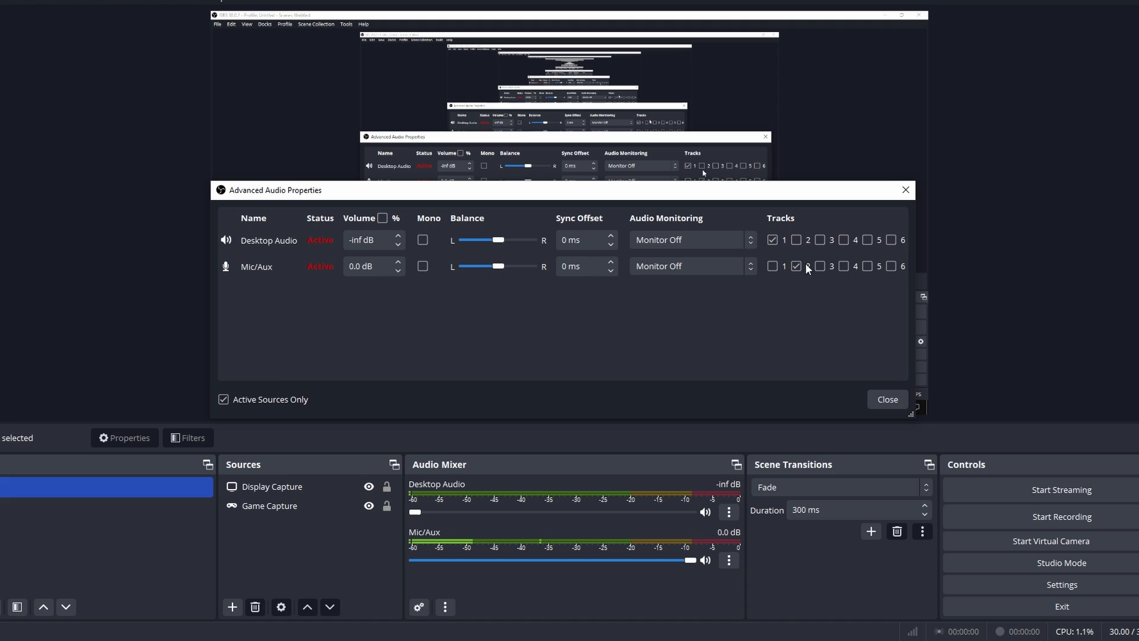
click(886, 399)
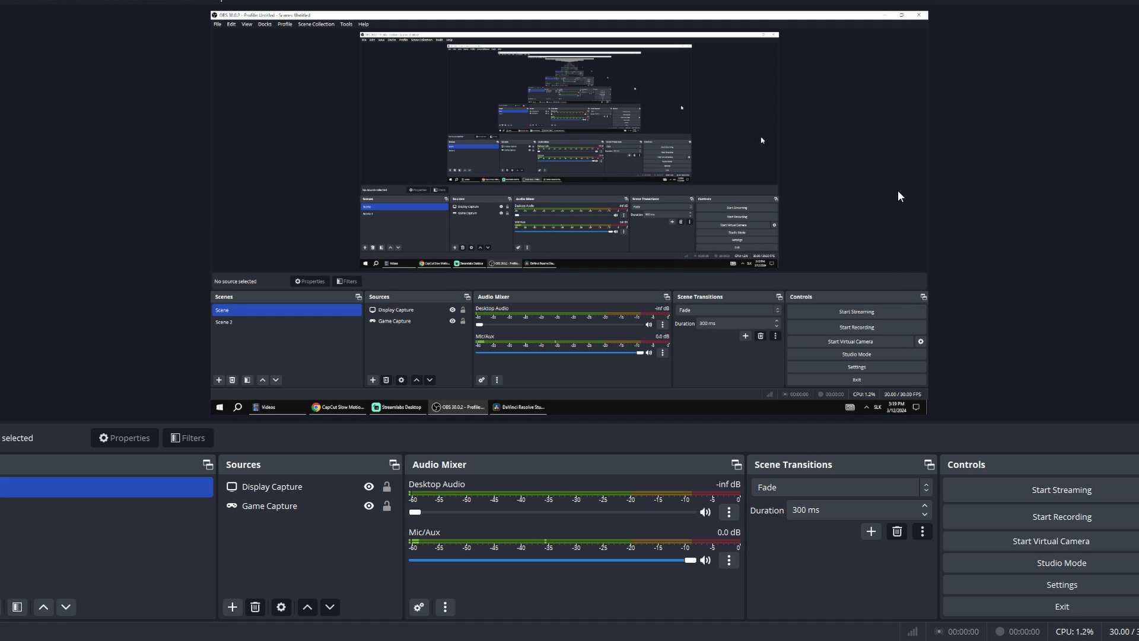